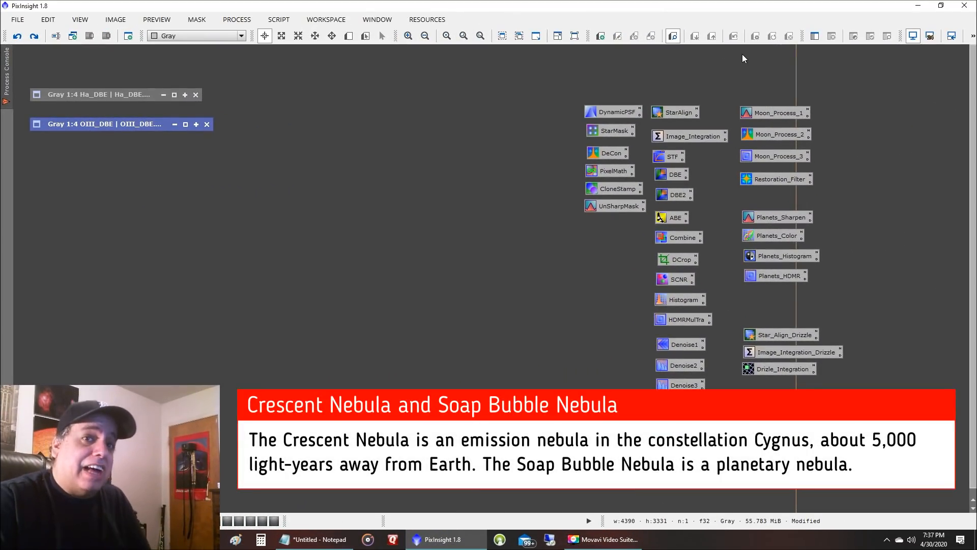
mouse_move(671, 82)
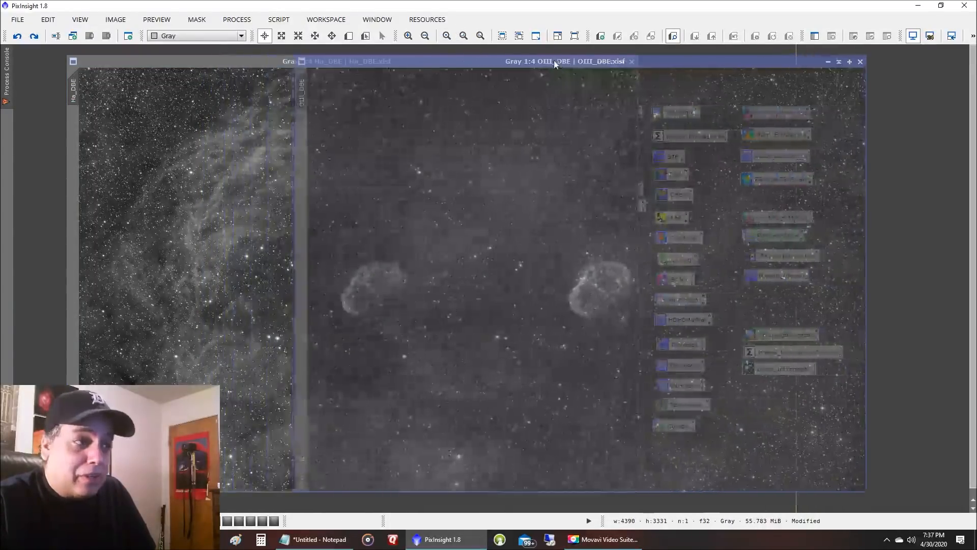
- Restore the OIII_DBE icon into a full image window
click(555, 62)
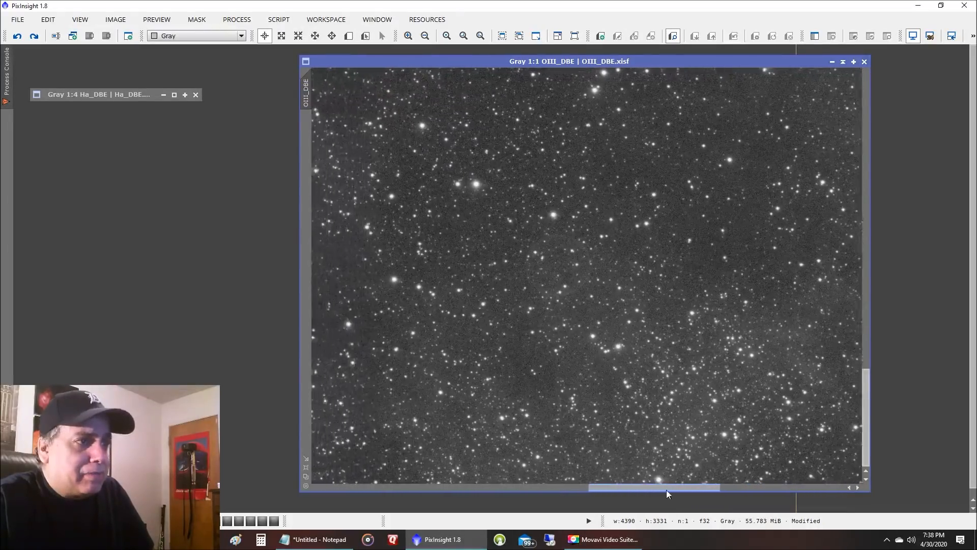
drag(658, 487, 645, 489)
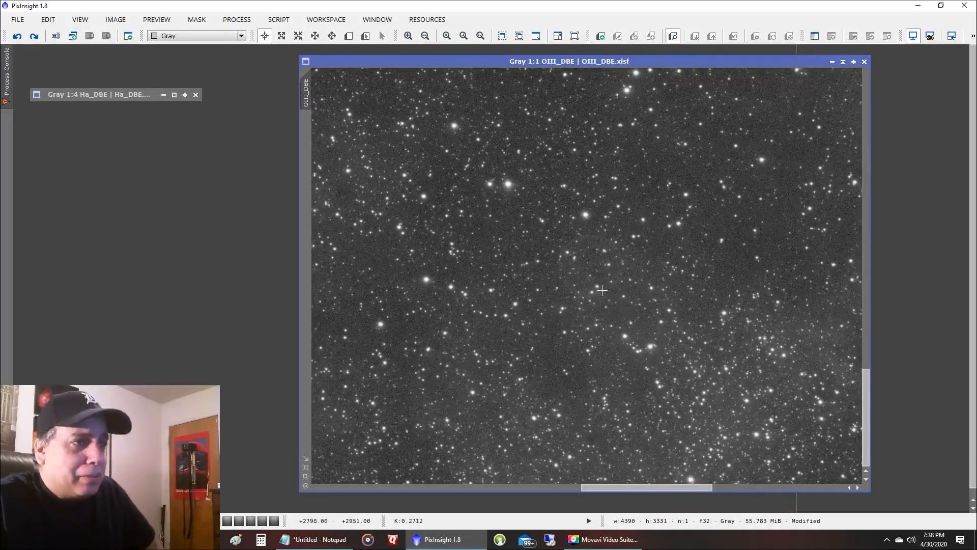
mouse_move(622, 266)
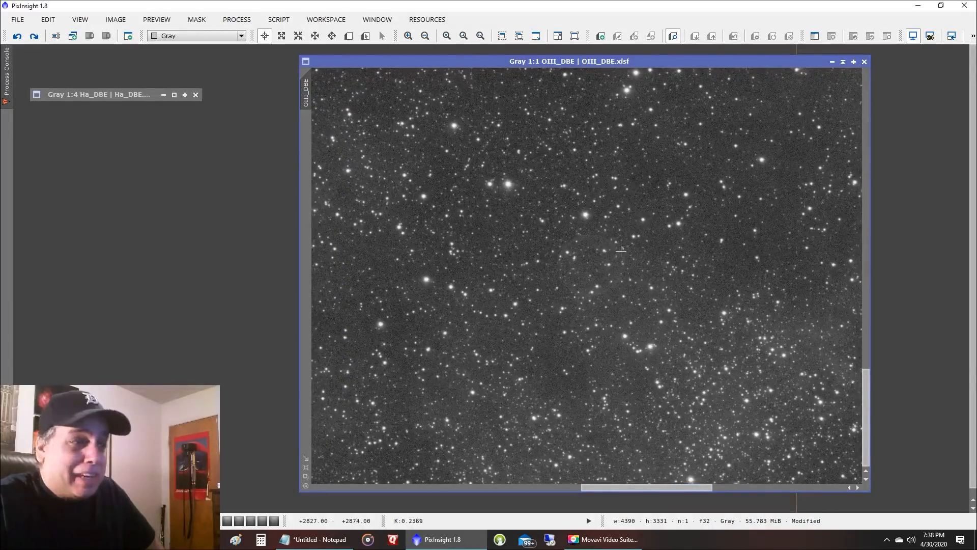
mouse_move(567, 257)
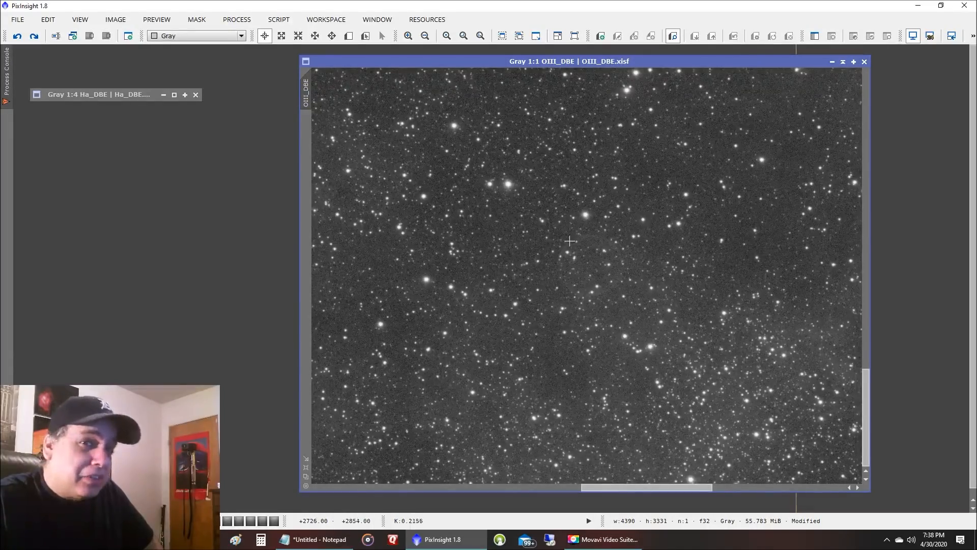
mouse_move(575, 293)
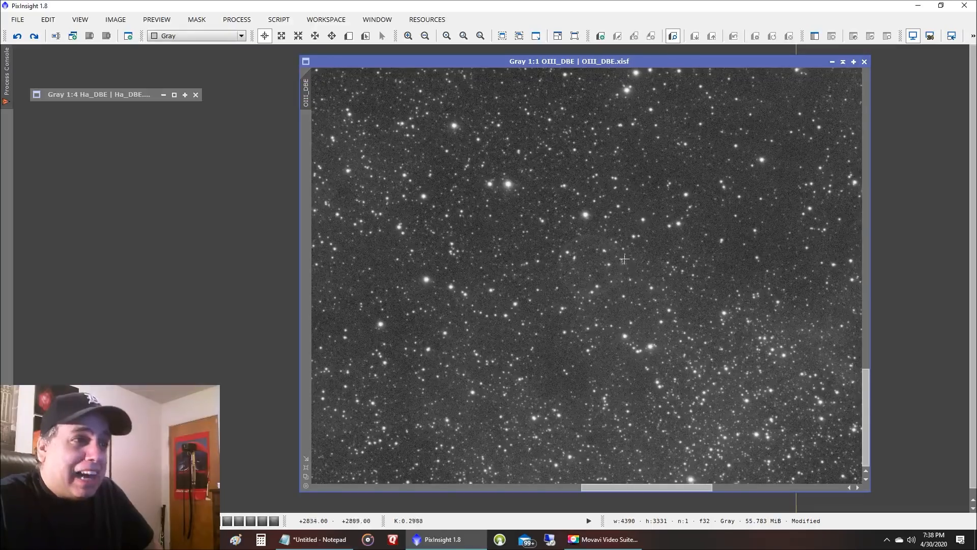
mouse_move(558, 259)
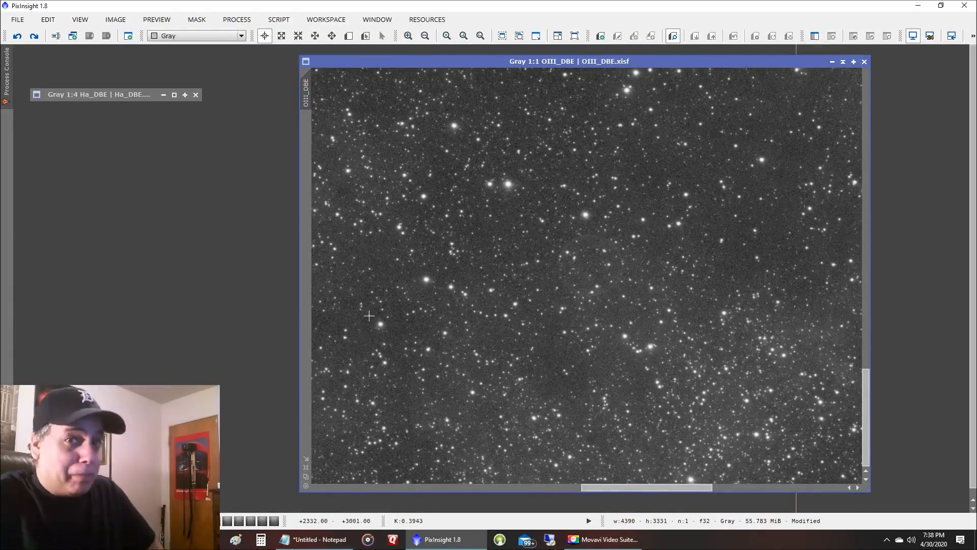
mouse_move(601, 403)
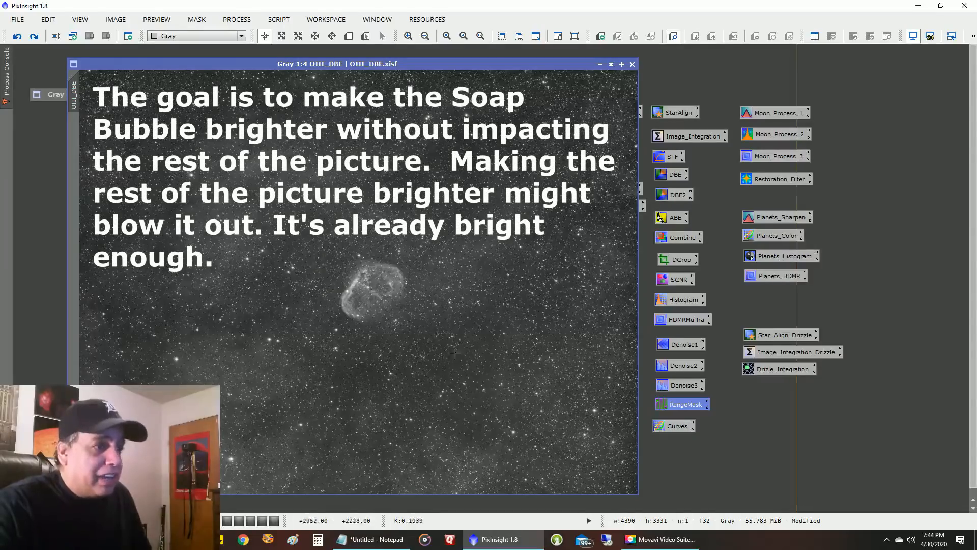
mouse_move(529, 428)
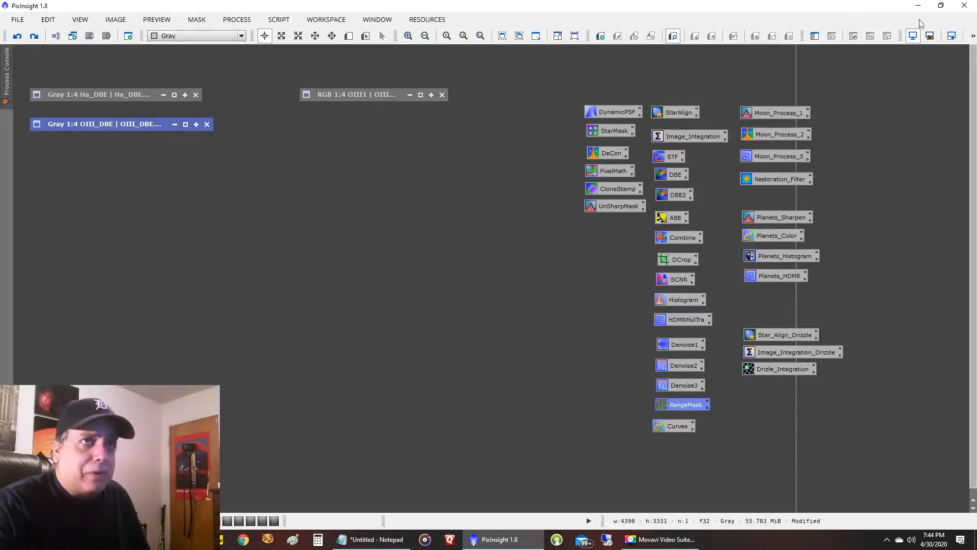
mouse_move(890, 24)
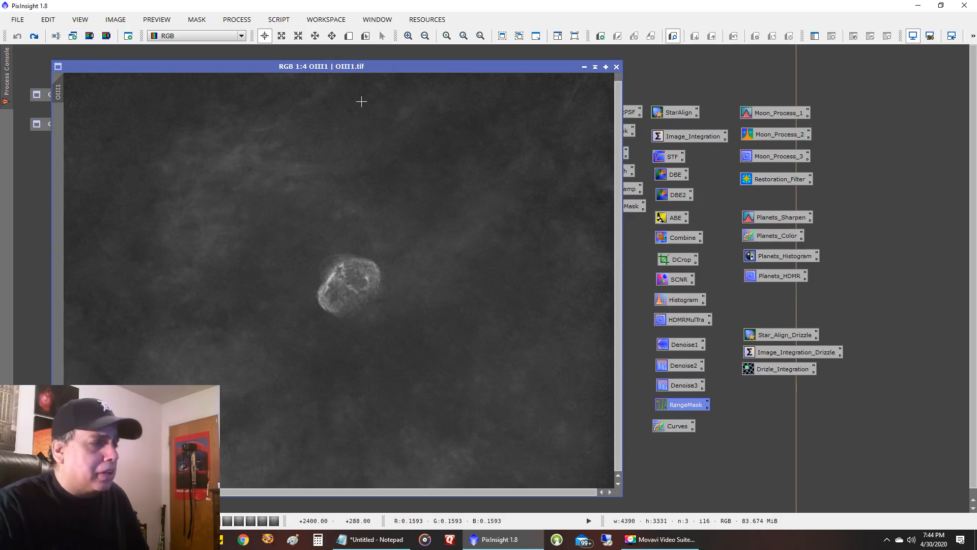
mouse_move(392, 135)
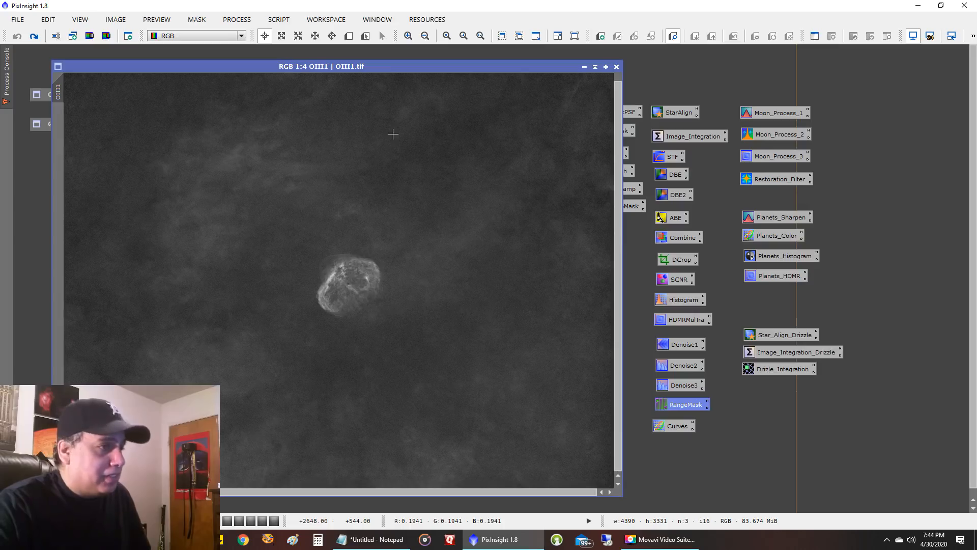
mouse_move(390, 165)
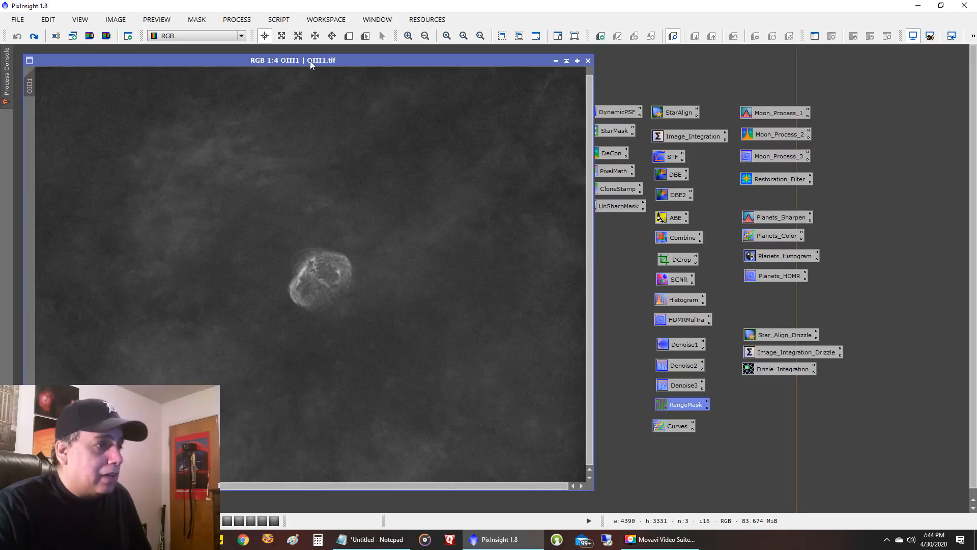
mouse_move(433, 192)
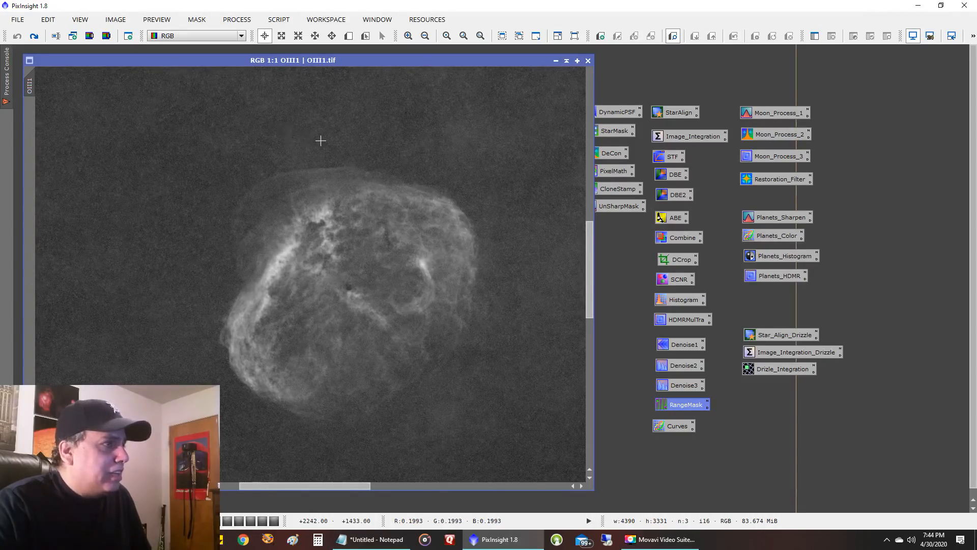
click(409, 35)
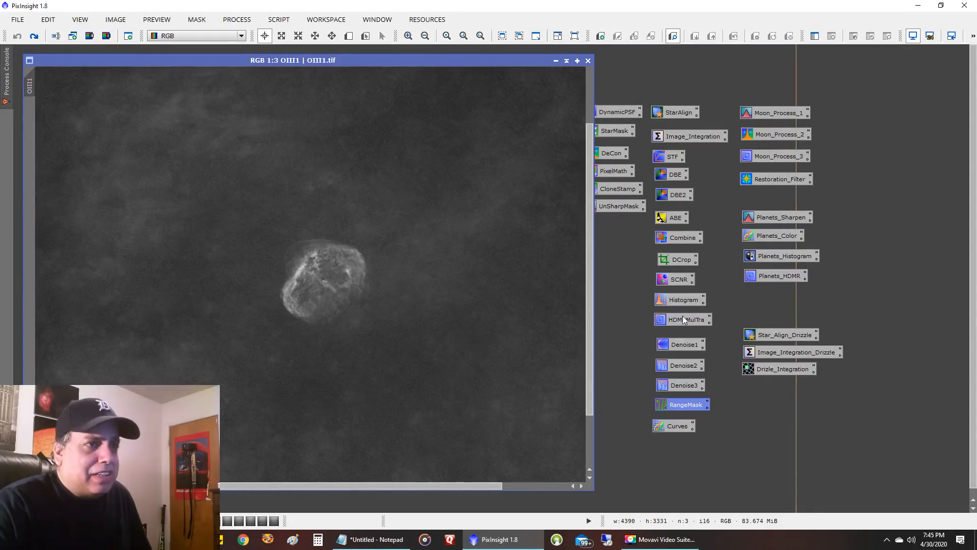
- Open the saved Denoise1 noise-reduction process icon
double_click(681, 344)
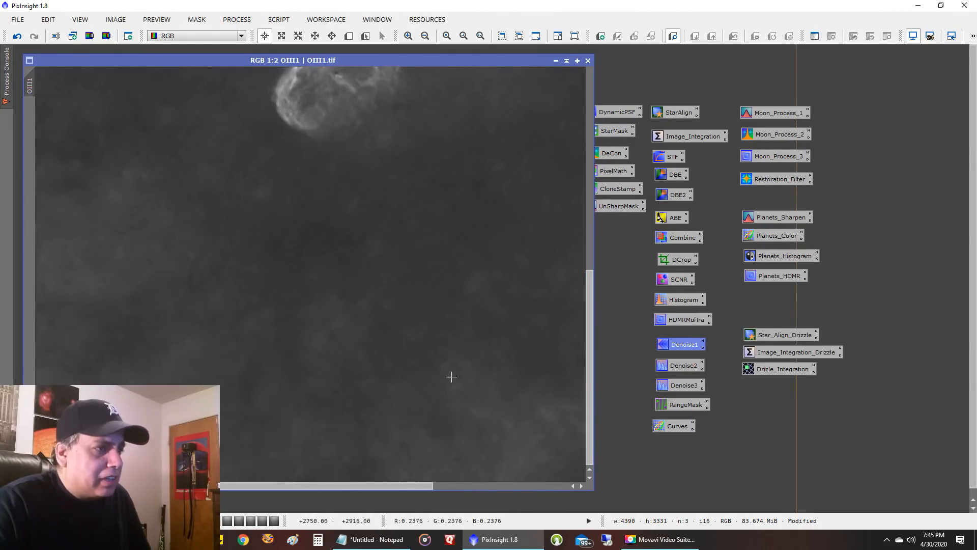
mouse_move(481, 352)
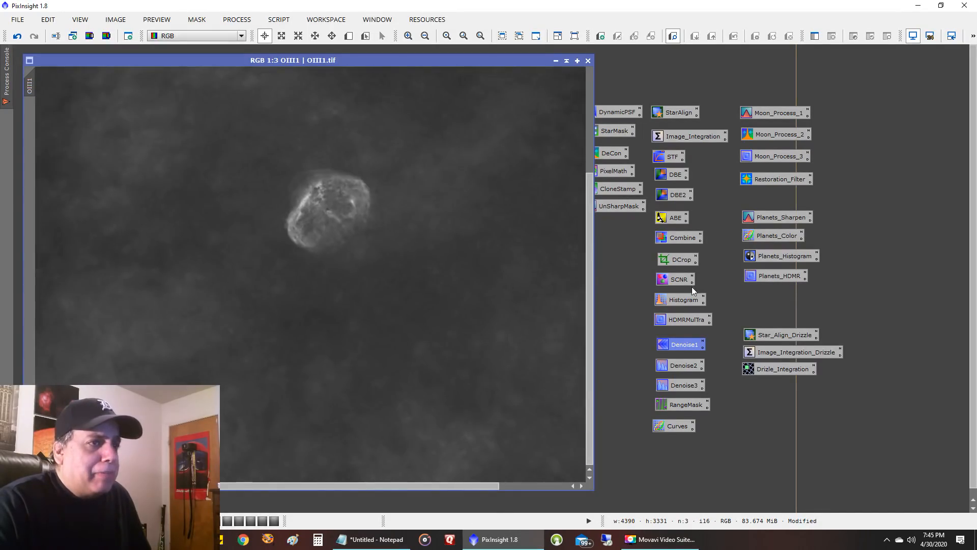
- Stretch OIII1 with saved histogram settings, clipping shadows to darken the background, then close preview
double_click(680, 299)
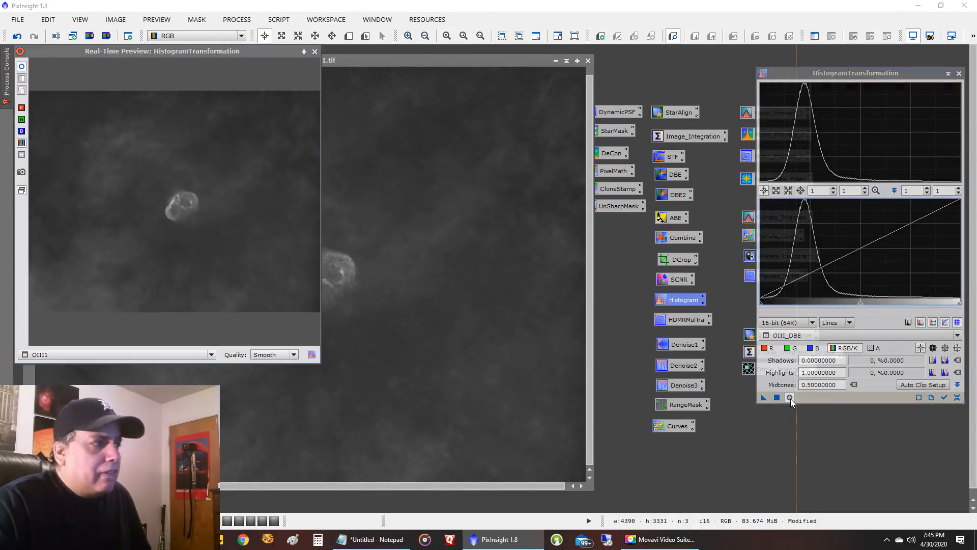
drag(761, 301, 768, 301)
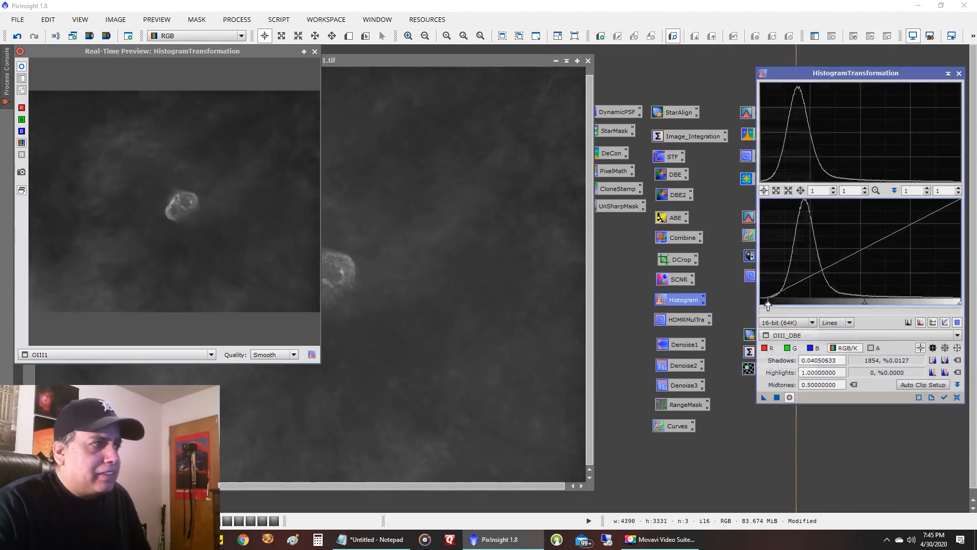
drag(768, 301, 788, 301)
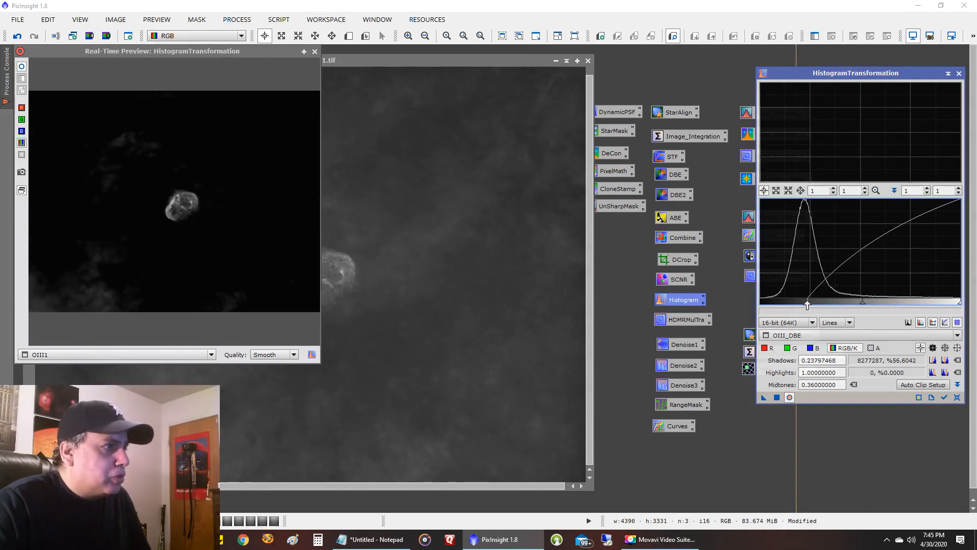
drag(808, 303, 803, 303)
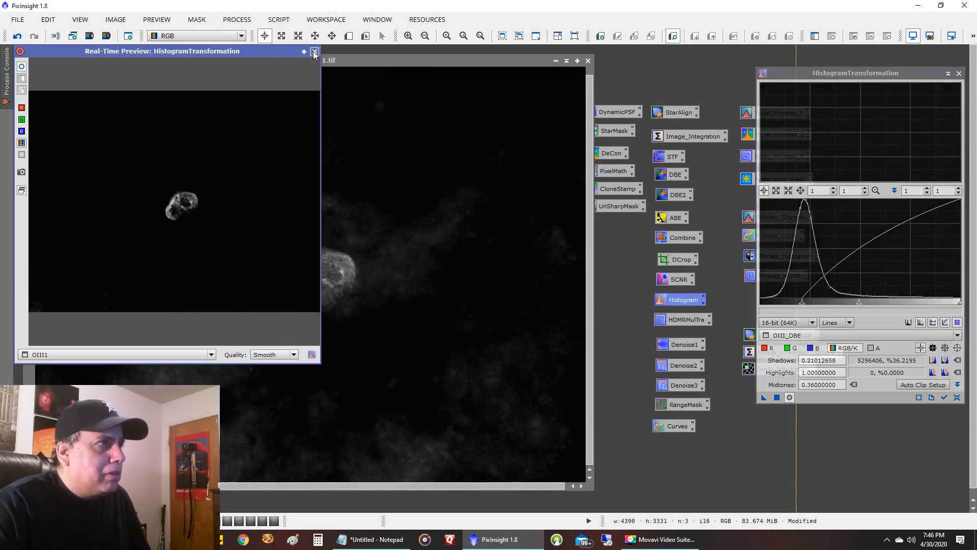
click(314, 51)
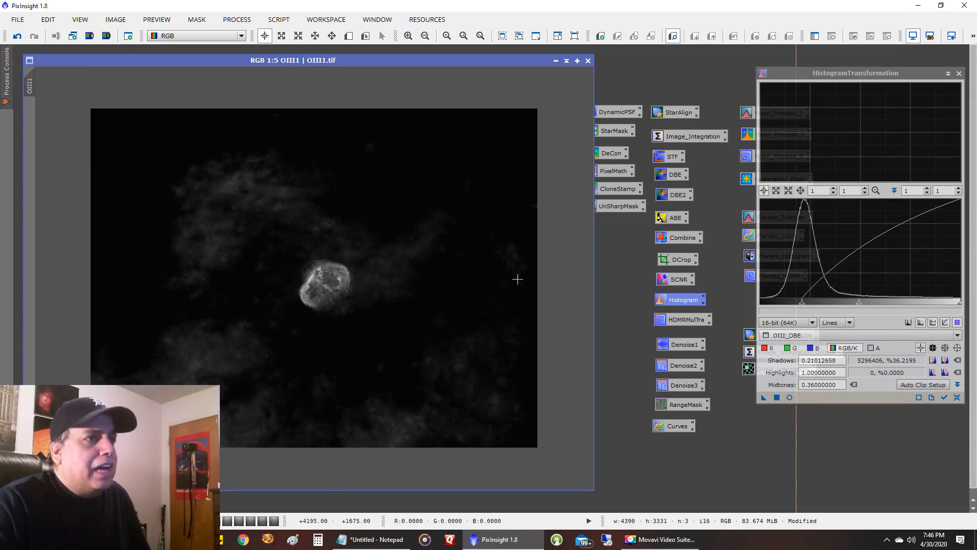
mouse_move(958, 74)
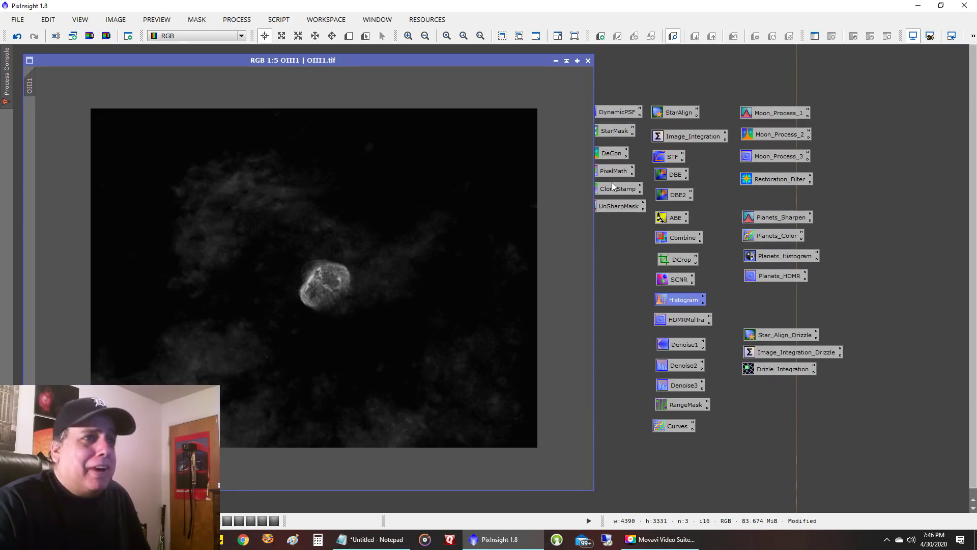
mouse_move(614, 189)
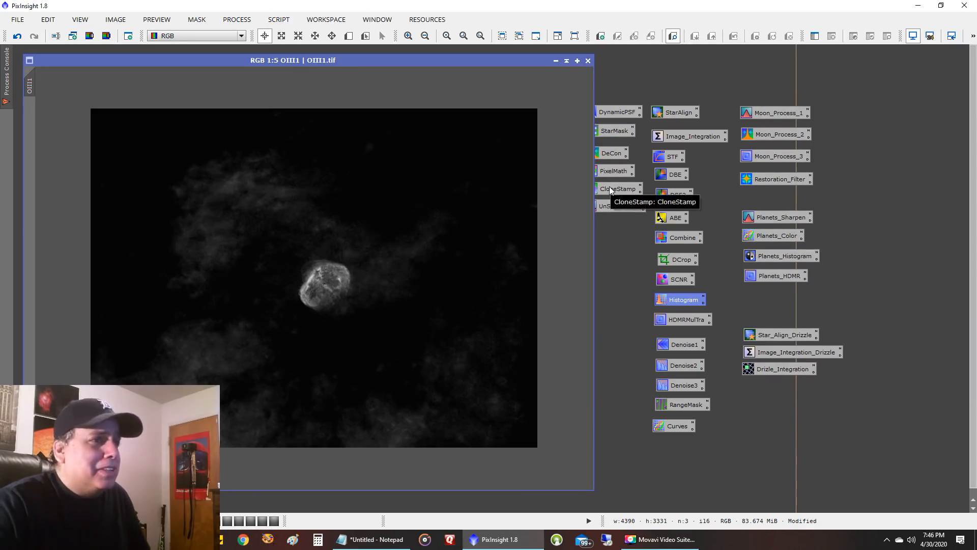
- Clone-stamp at radius 250 over the clouds above, below and beside the bubble
double_click(618, 189)
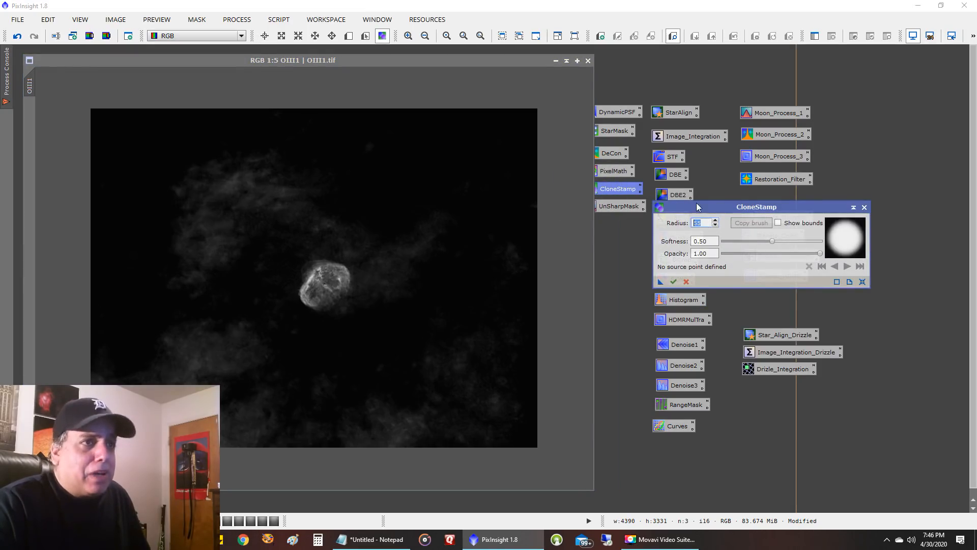
text(250)
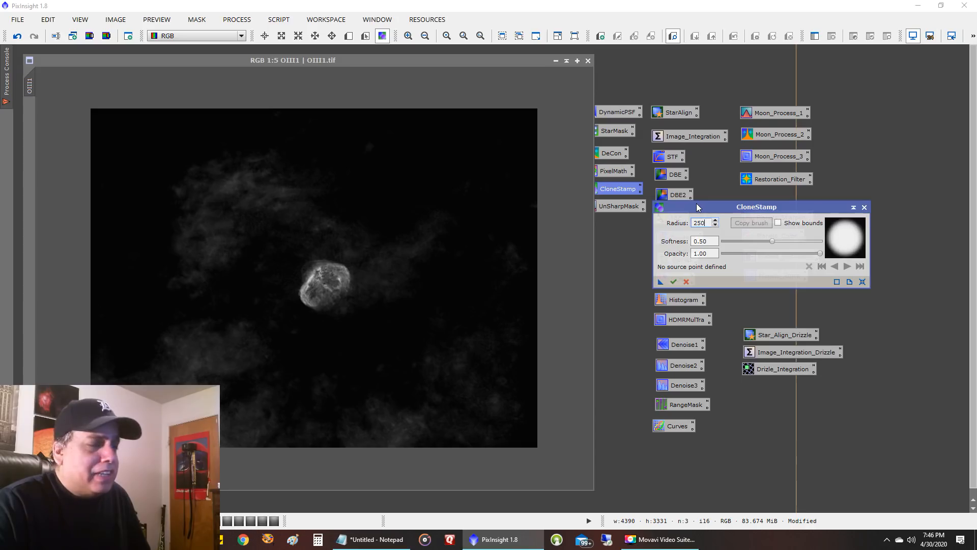
mouse_move(468, 129)
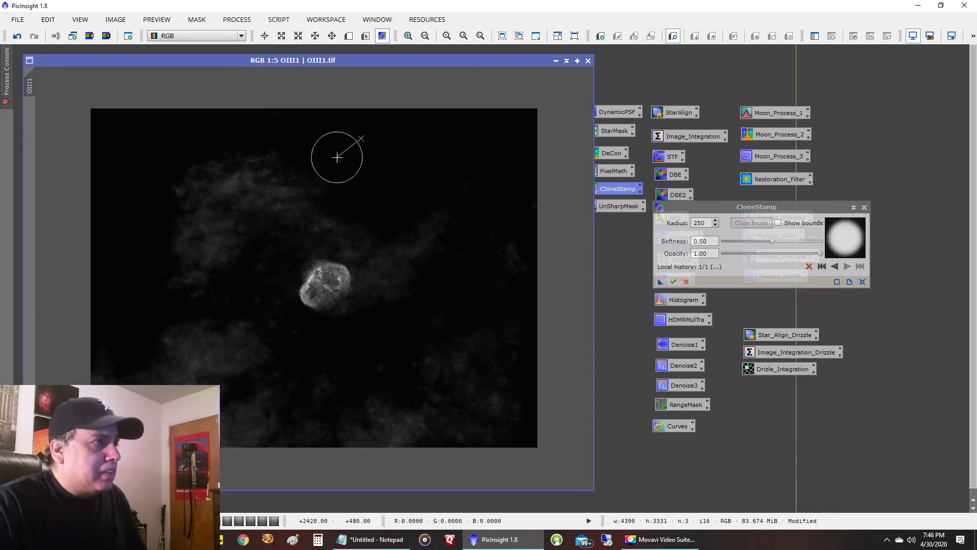
drag(336, 157, 205, 204)
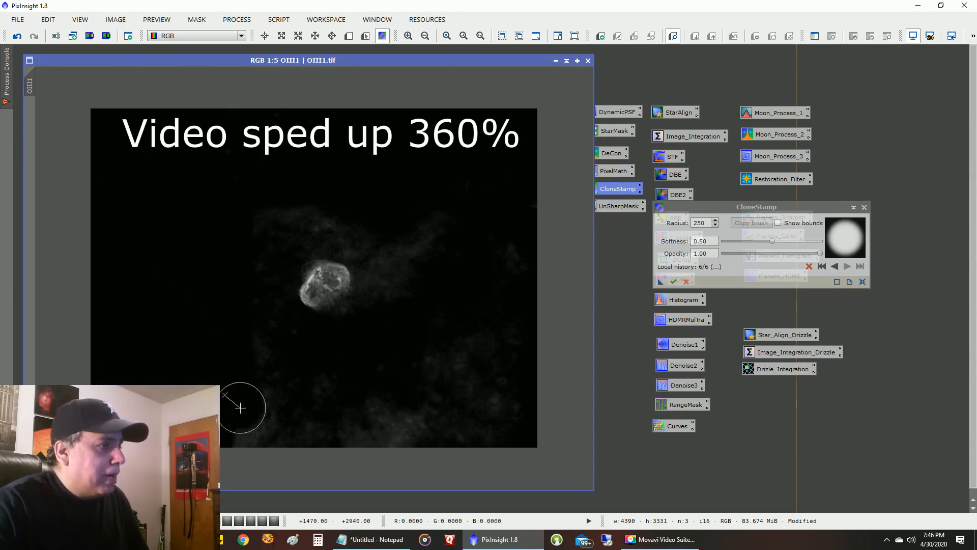
drag(240, 408, 219, 200)
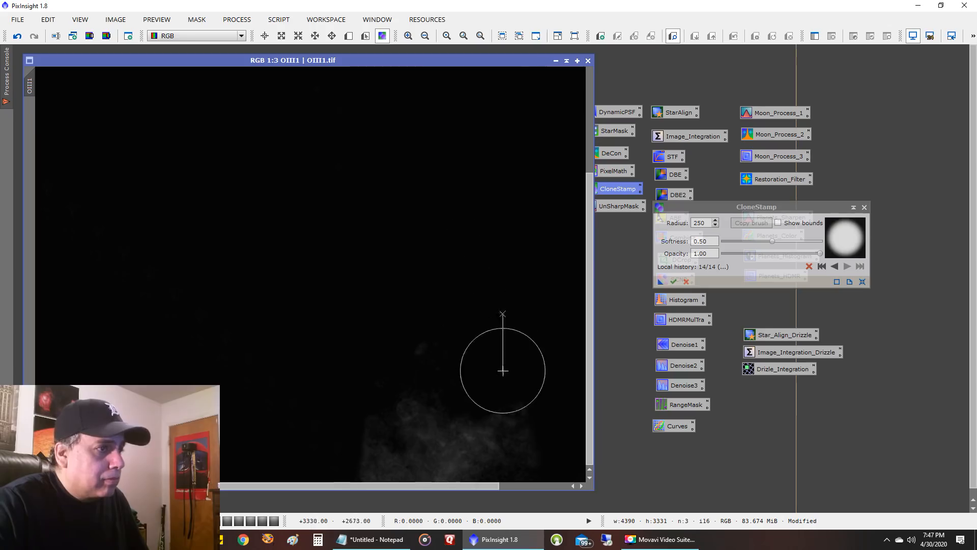
click(502, 371)
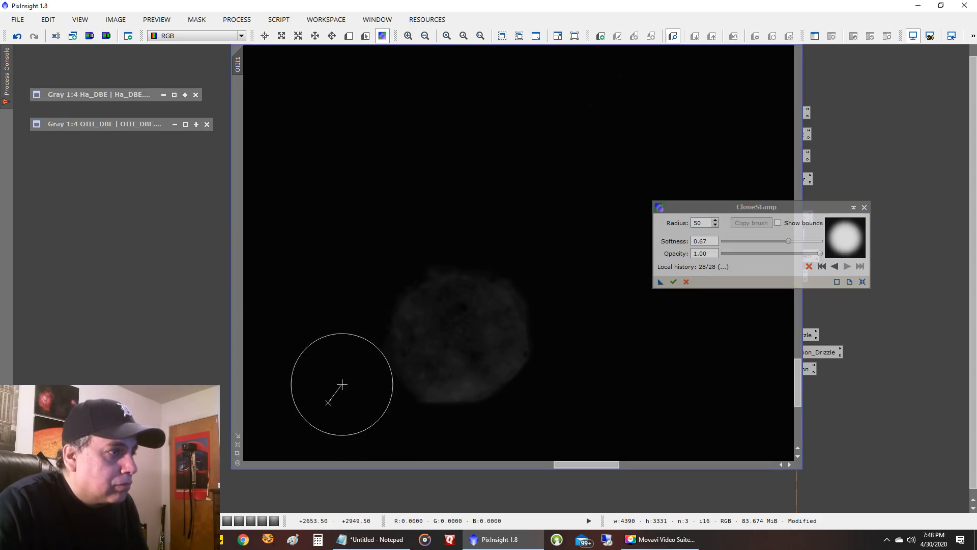
click(441, 215)
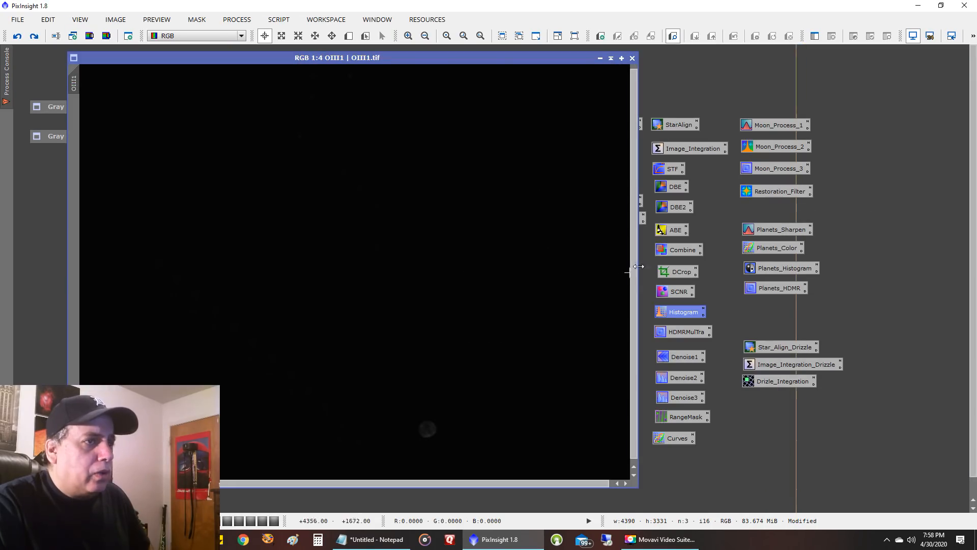
mouse_move(524, 340)
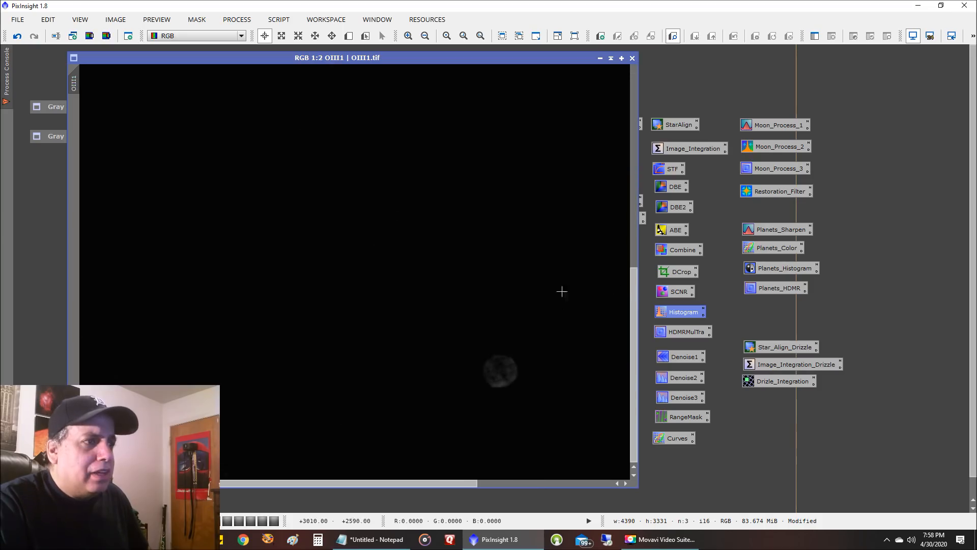
mouse_move(625, 341)
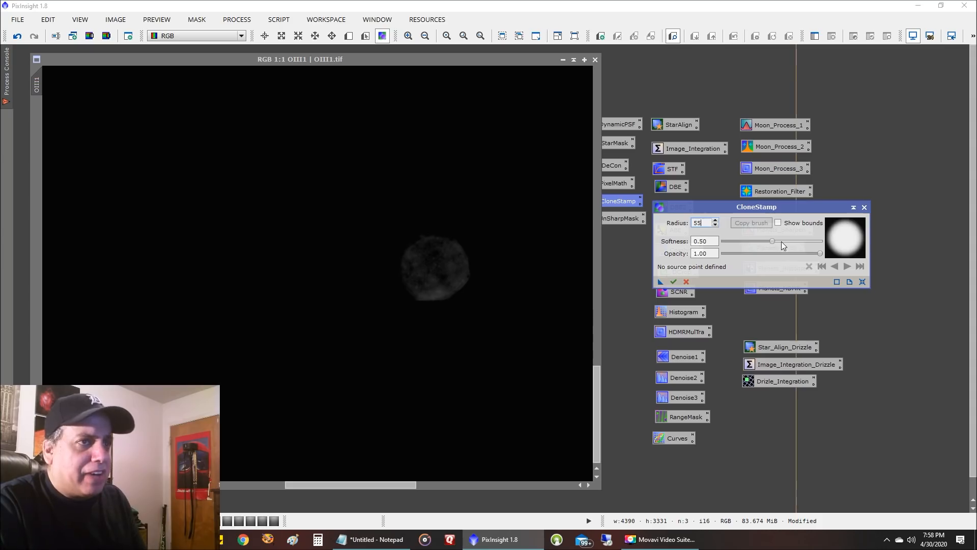
mouse_move(617, 240)
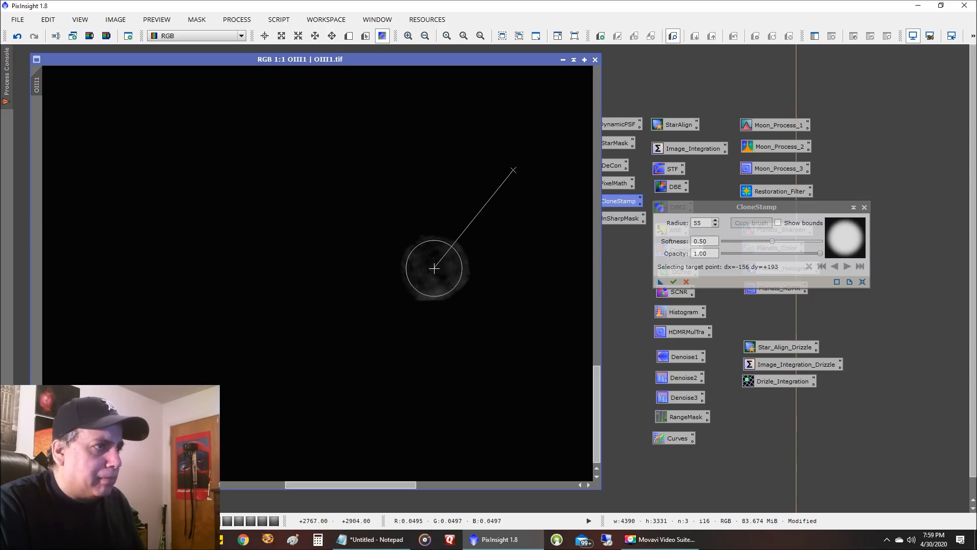
- Stamp black over the bubble's centre so only the ring remains
click(435, 269)
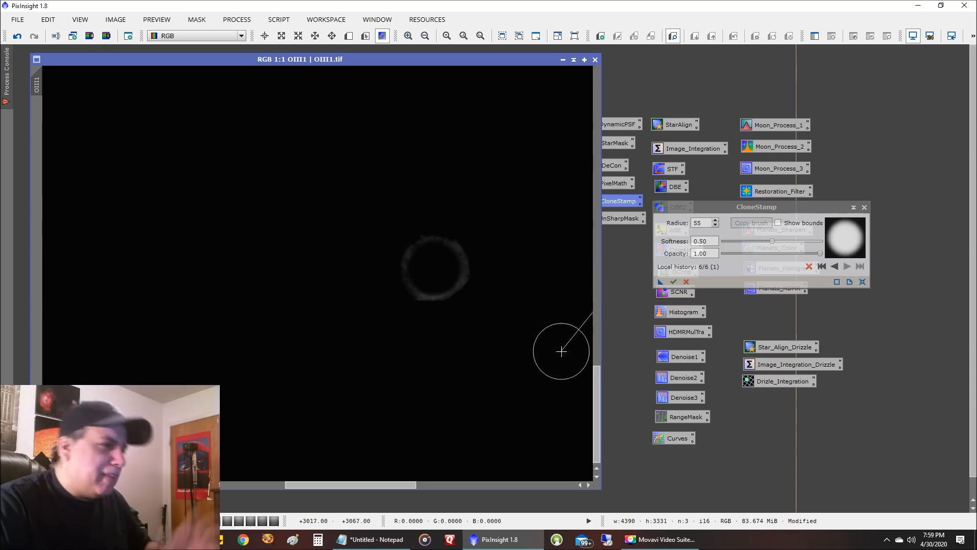
click(674, 281)
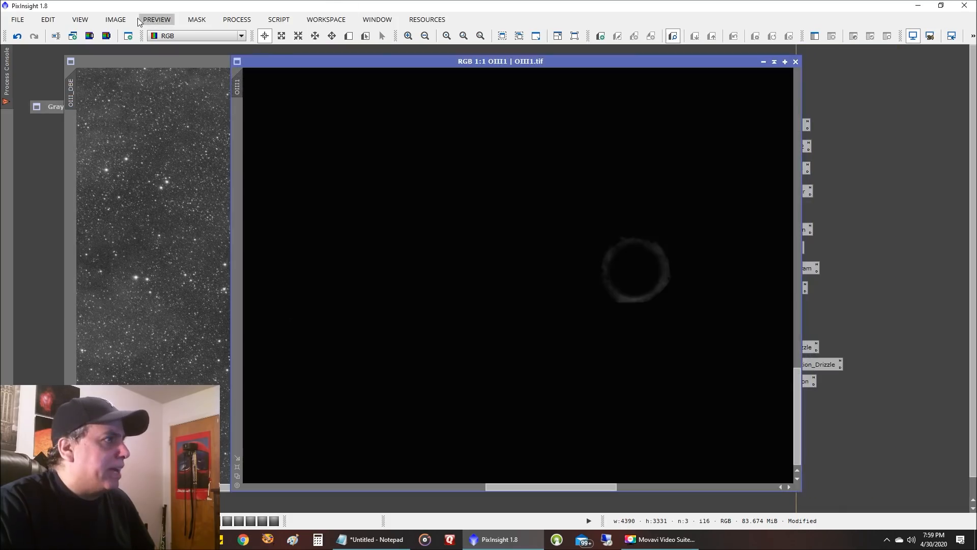
- Bring the original OIII_DBE image window to the front
click(116, 20)
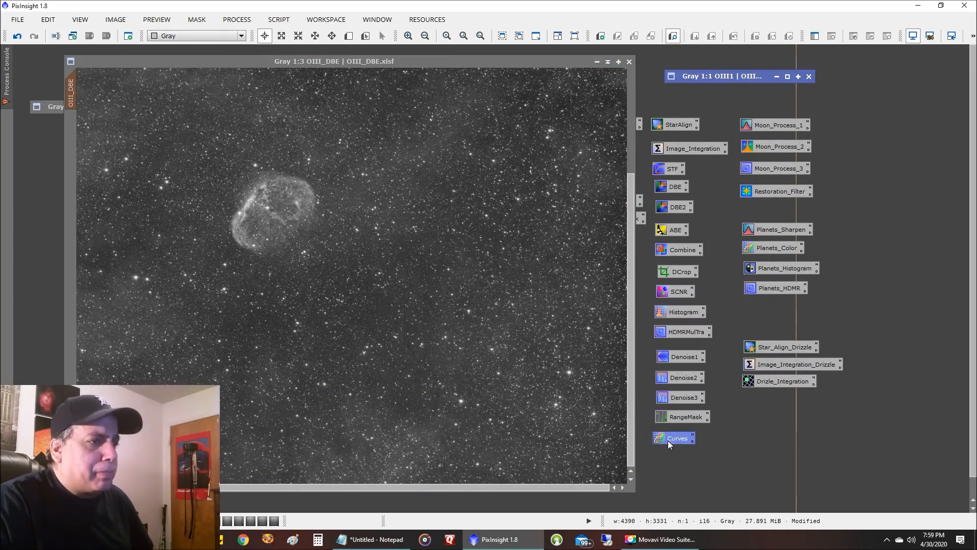
- Open the saved Curves process on OIII_DBE with its Real-Time Preview
double_click(676, 438)
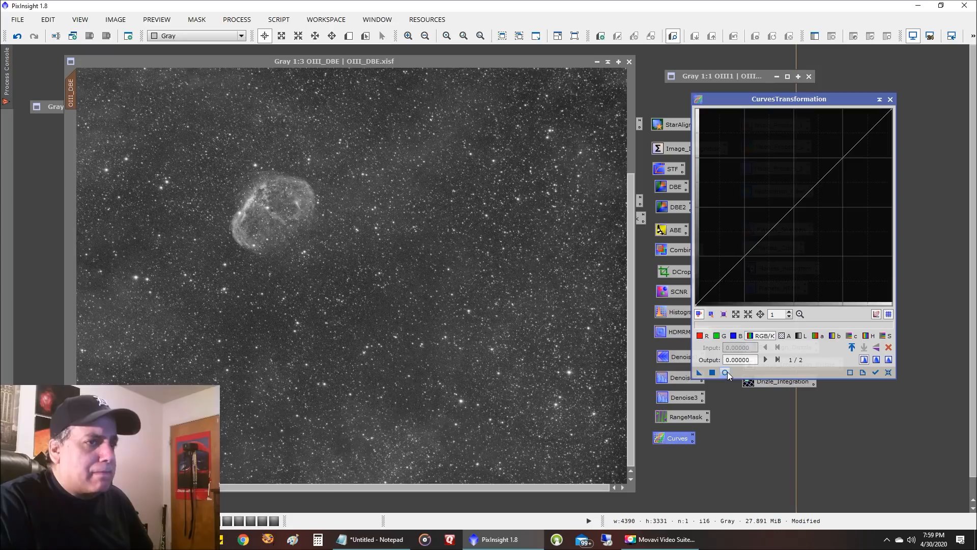
click(724, 372)
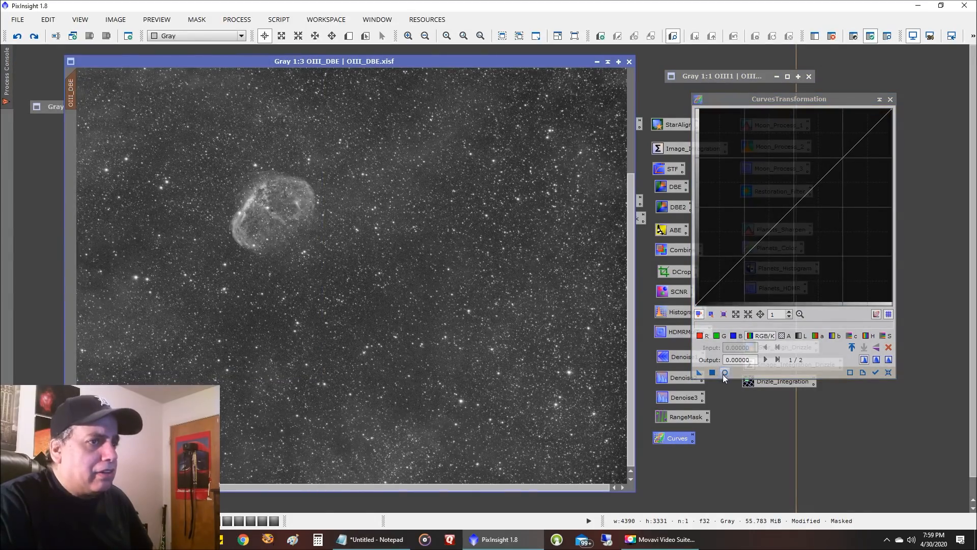
click(725, 372)
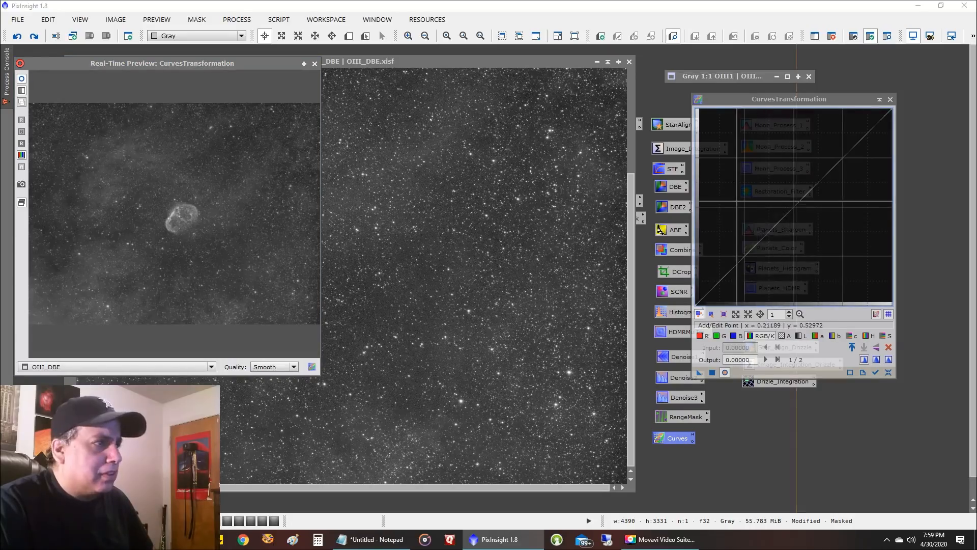